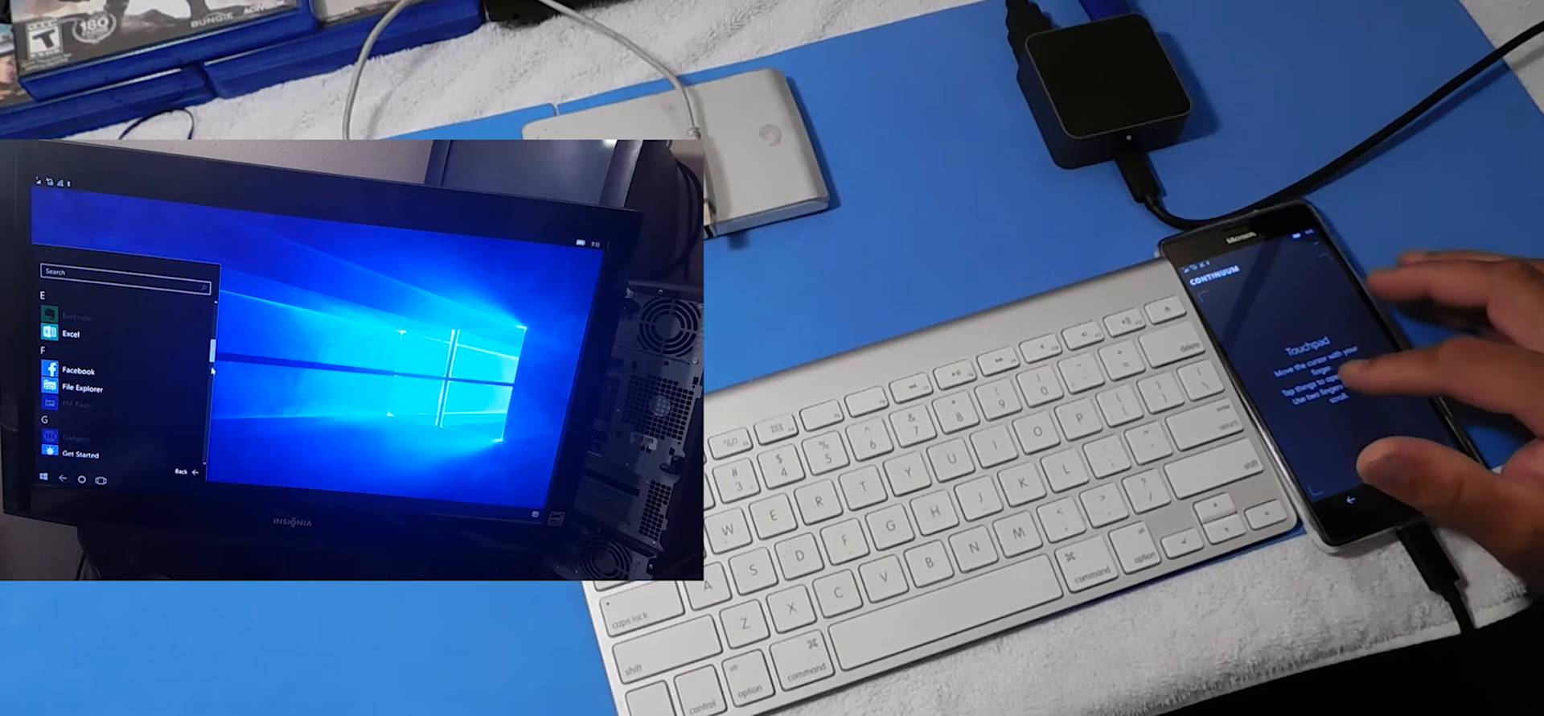
# Scroll the All apps list down from E until Microsoft Edge and Movies & TV appear
pyautogui.scroll(-3)
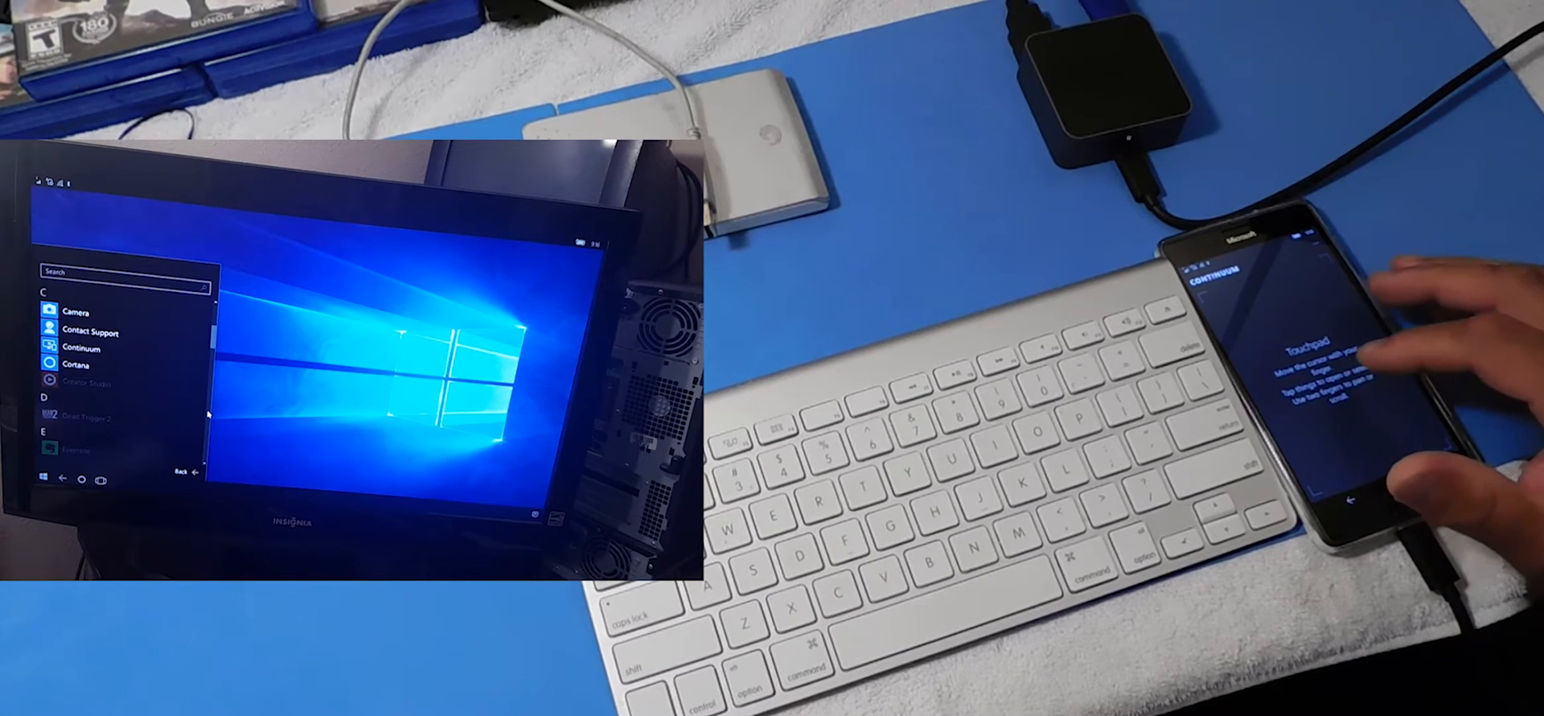
pyautogui.scroll(-3)
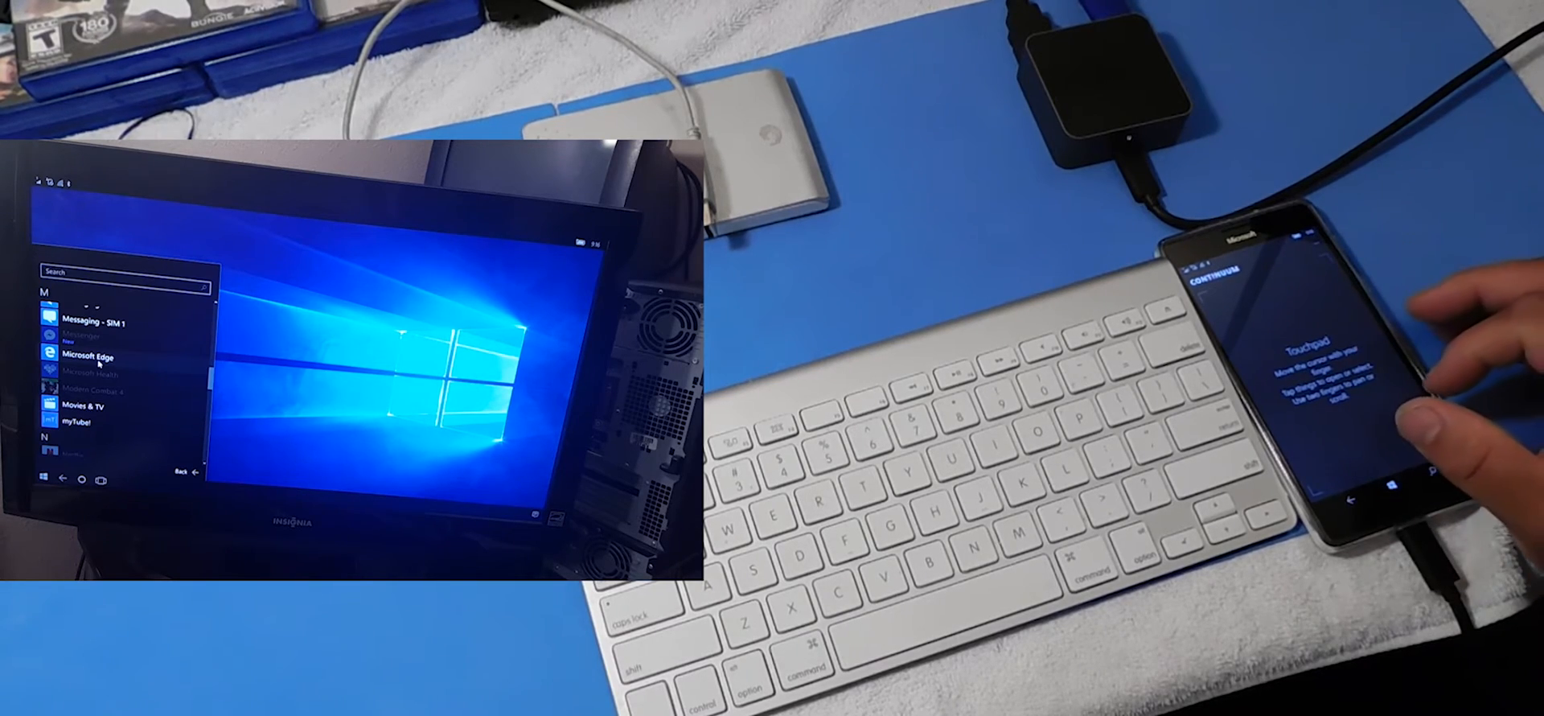
# Launch Microsoft Edge and place the cursor in the Google search box
pyautogui.click(82, 355)
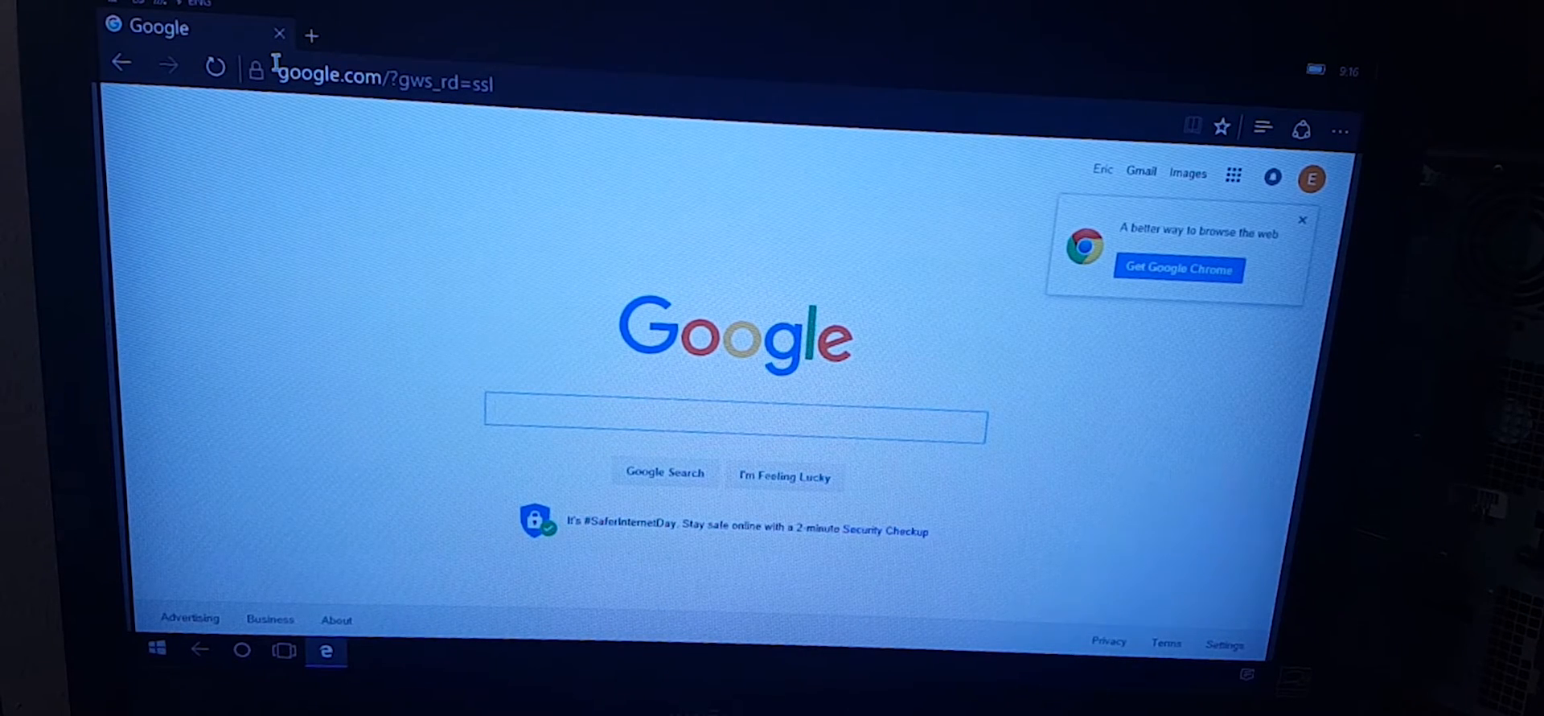
pyautogui.click(735, 425)
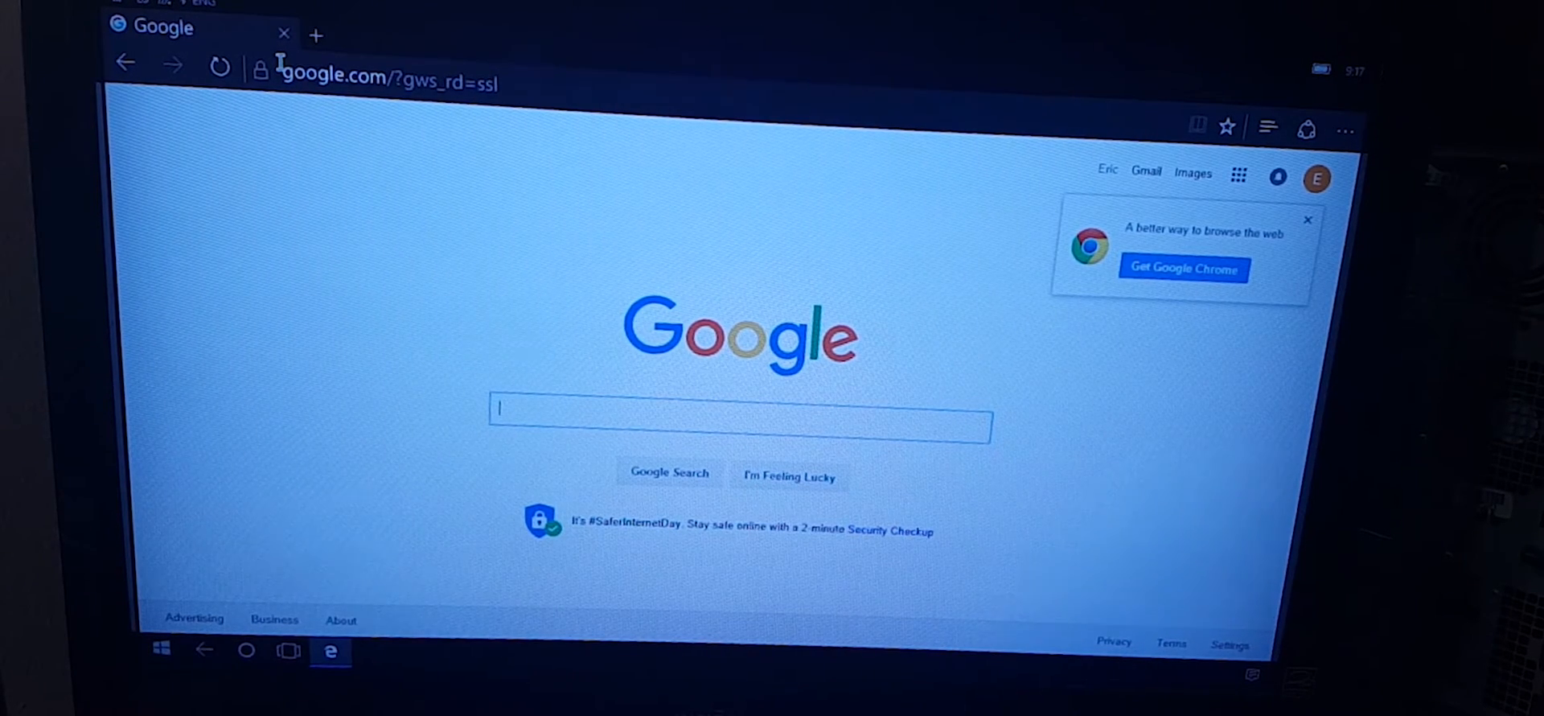
pyautogui.moveTo(448, 179)
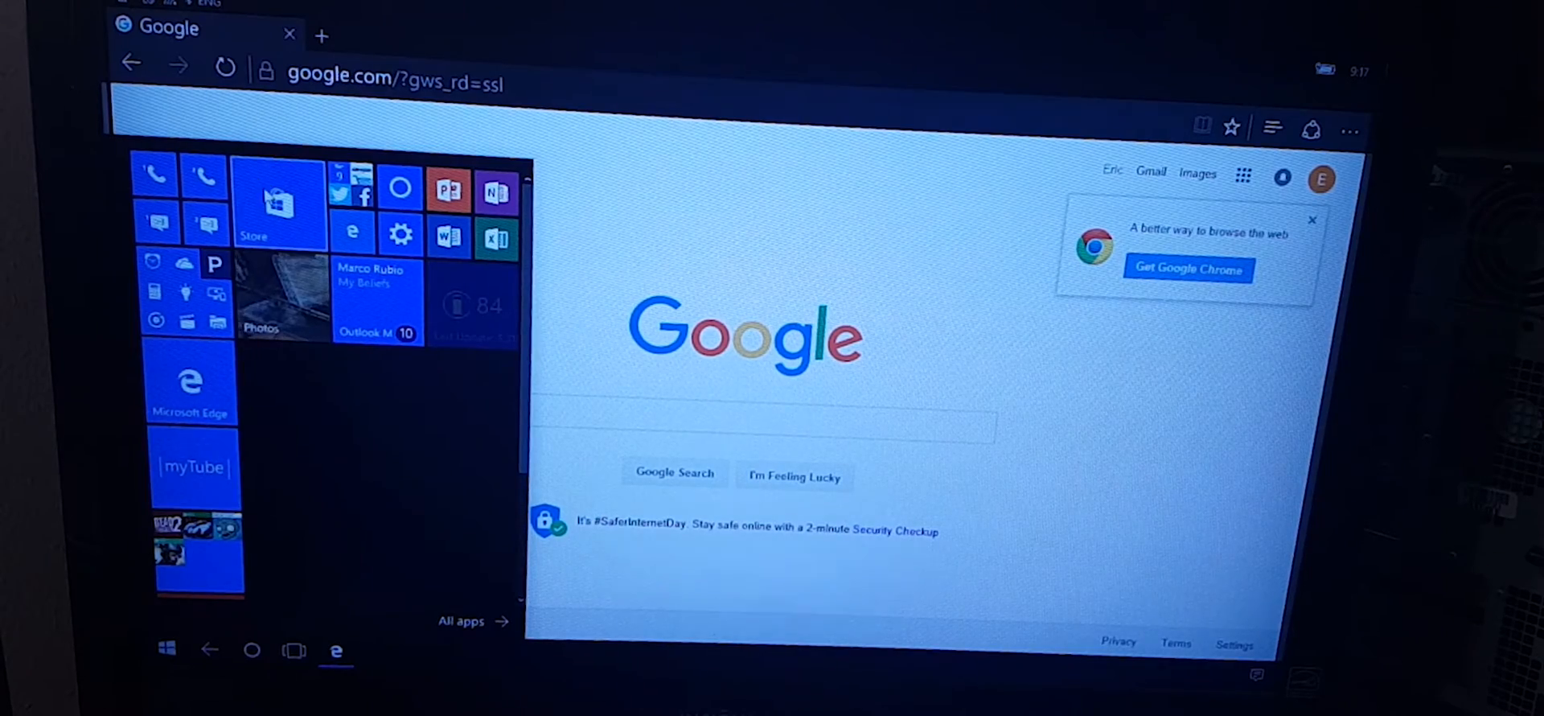
# Launch the Store app from its Start tile
pyautogui.click(278, 201)
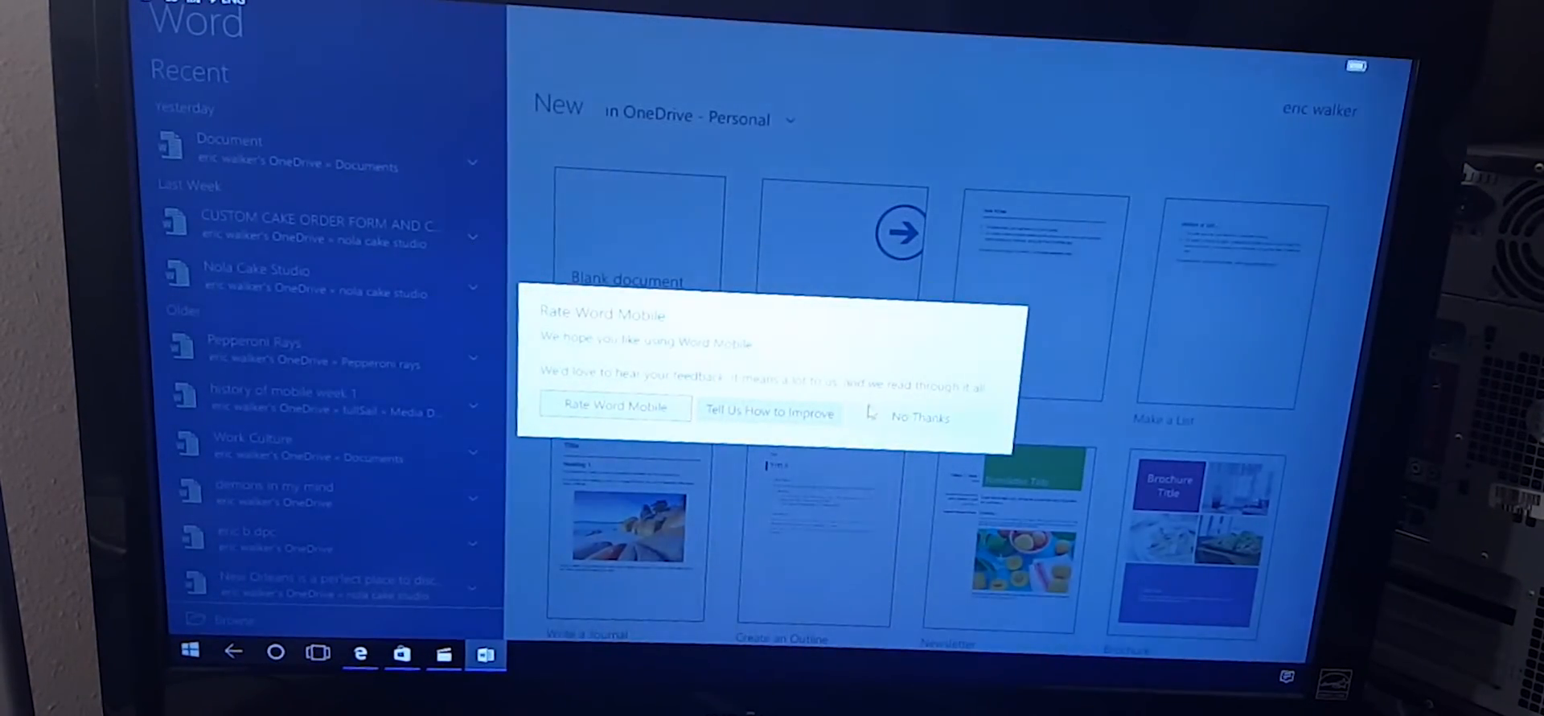
# Decline rating Word, start a Blank document, then show all running apps in Task View
pyautogui.click(920, 415)
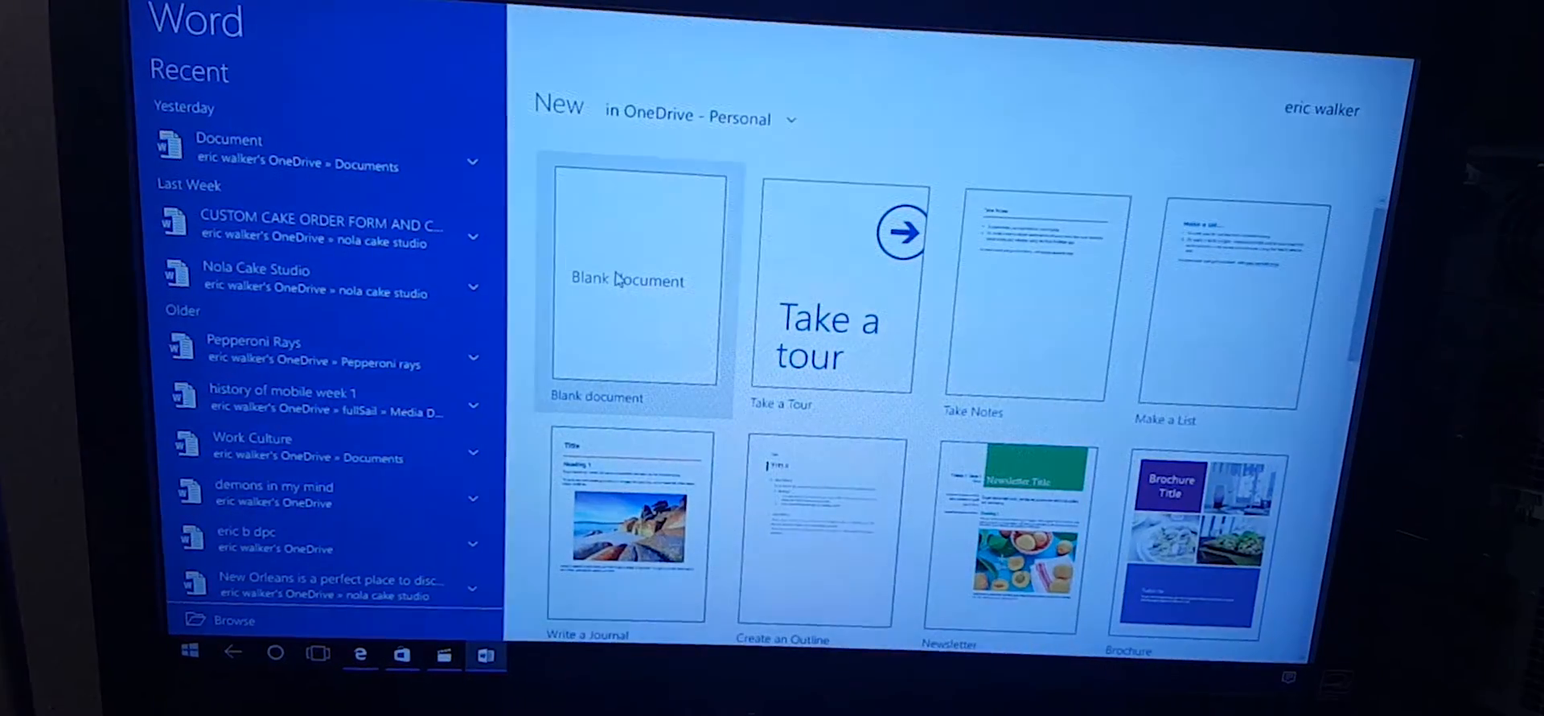
pyautogui.click(626, 279)
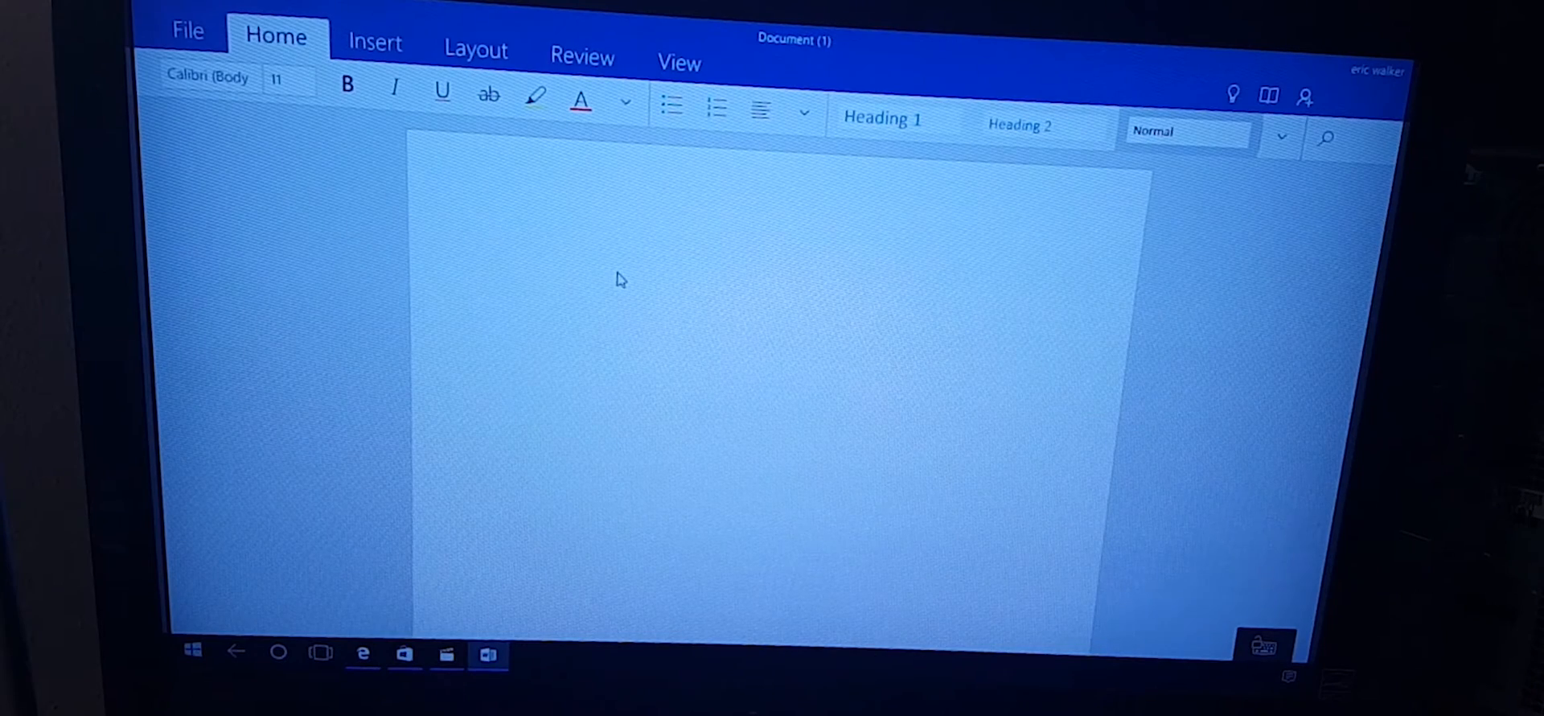
pyautogui.click(499, 232)
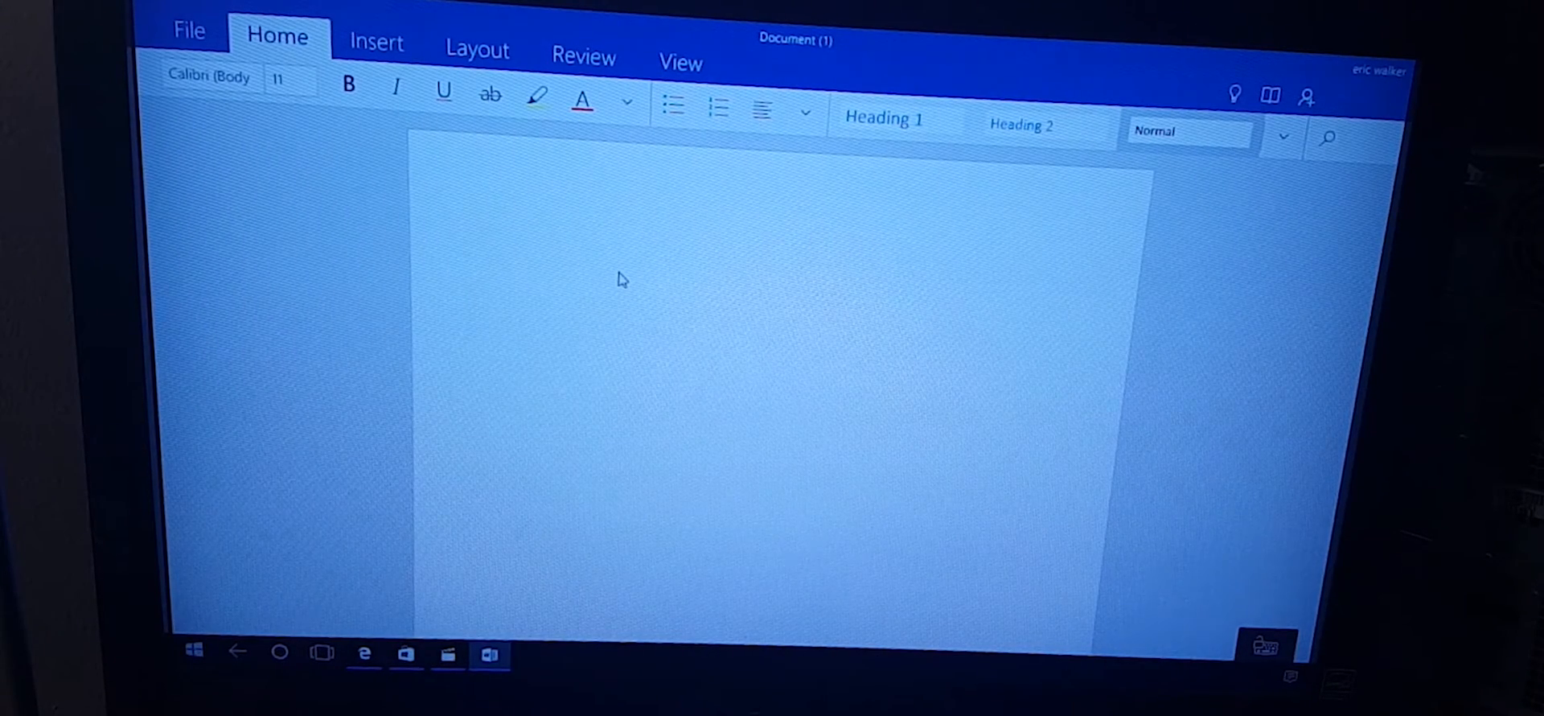
pyautogui.click(500, 231)
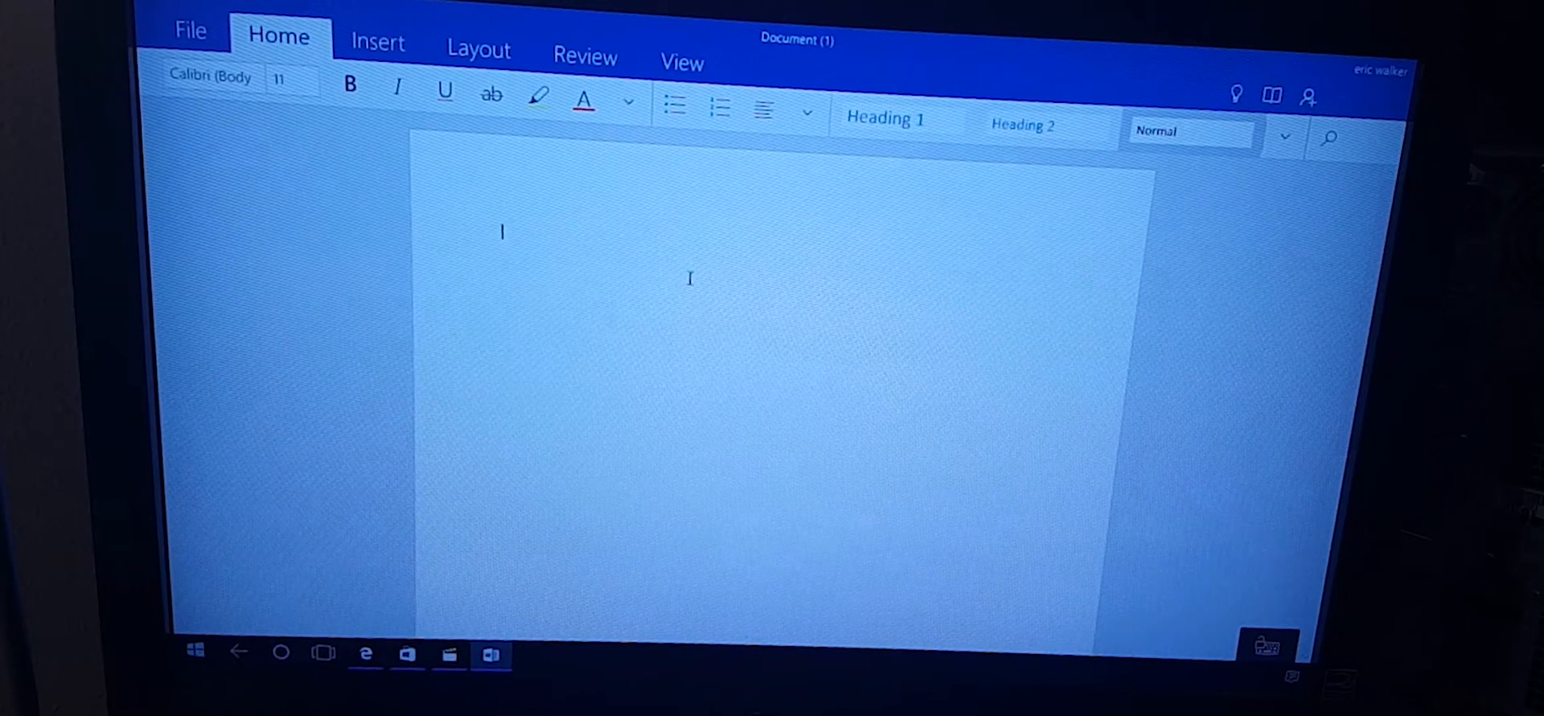
pyautogui.moveTo(662, 429)
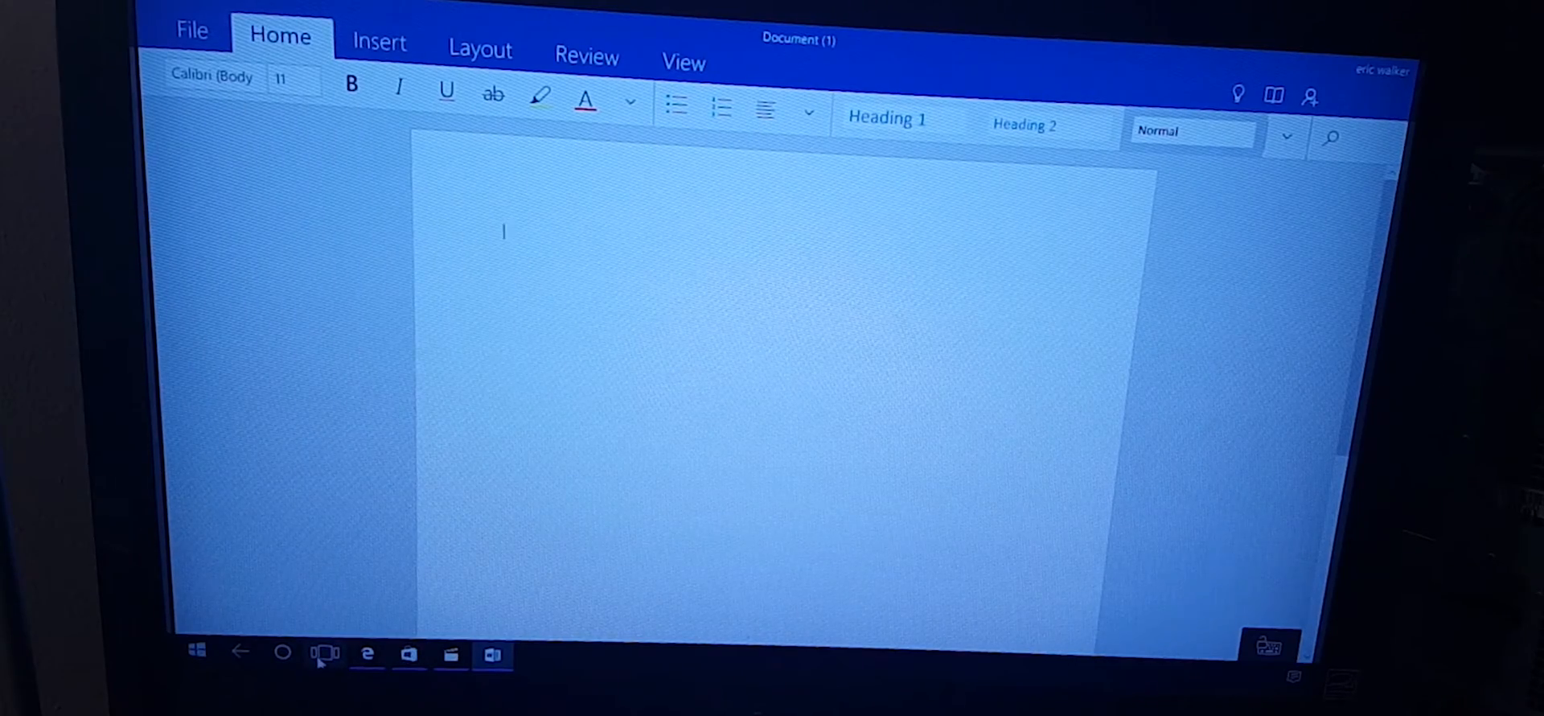
pyautogui.click(326, 653)
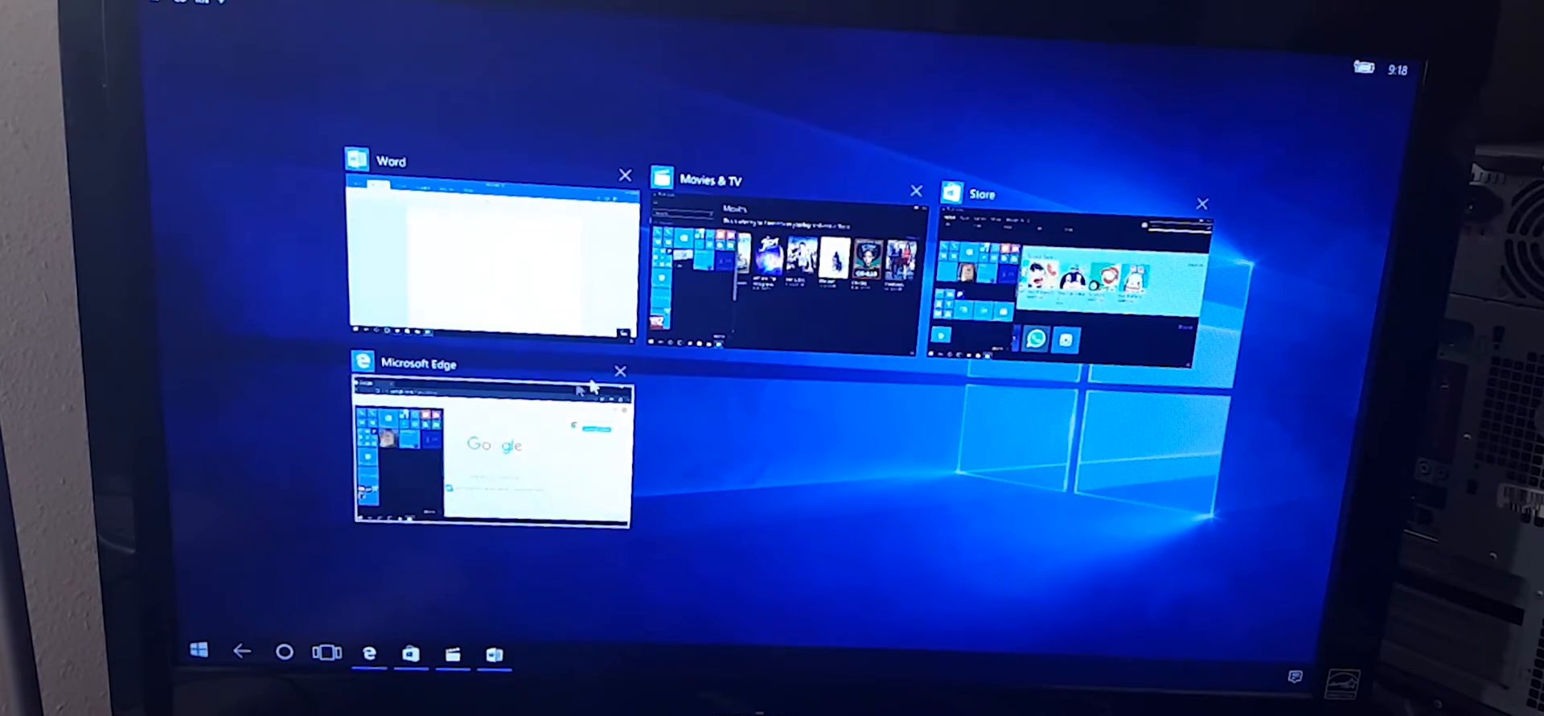
# Switch back to the blank Word document from Task View
pyautogui.click(490, 455)
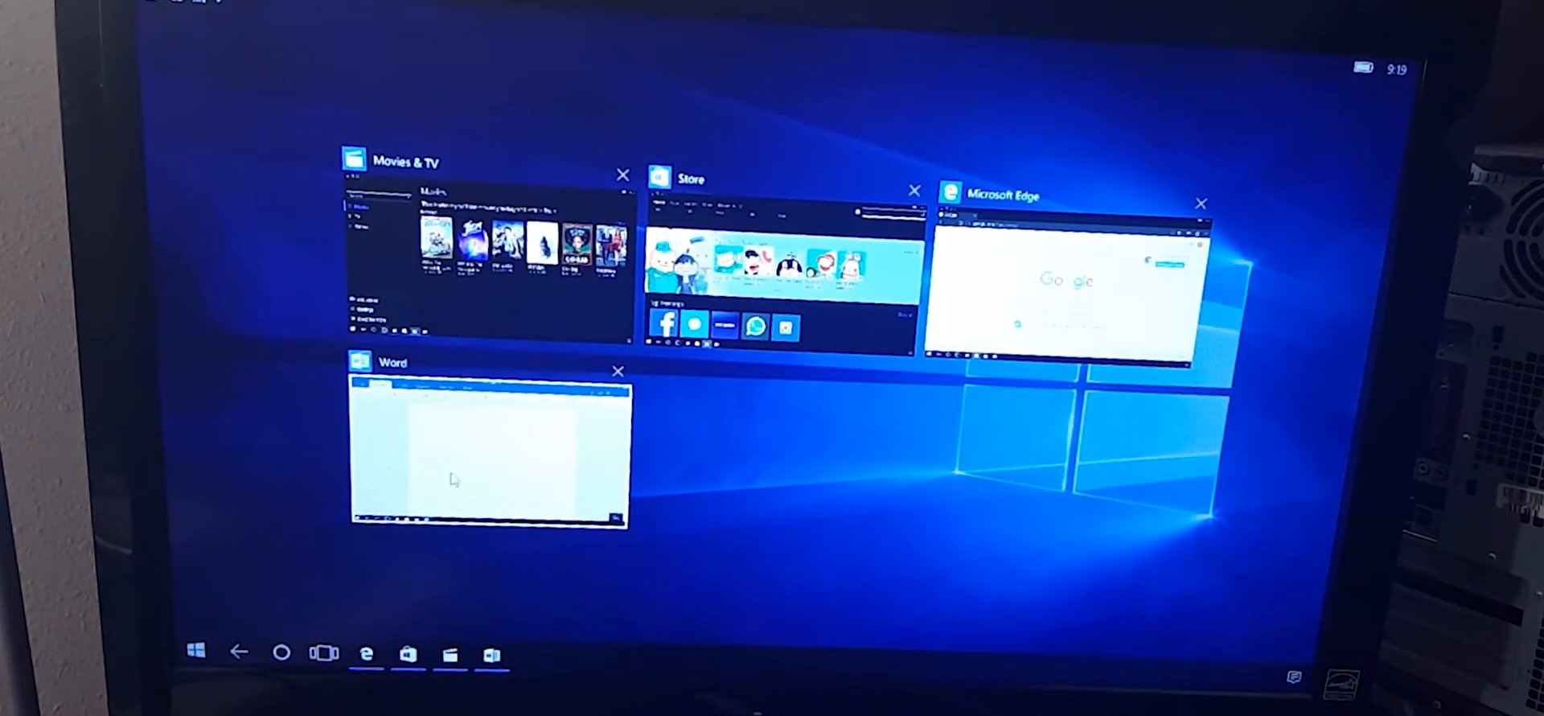
pyautogui.click(487, 449)
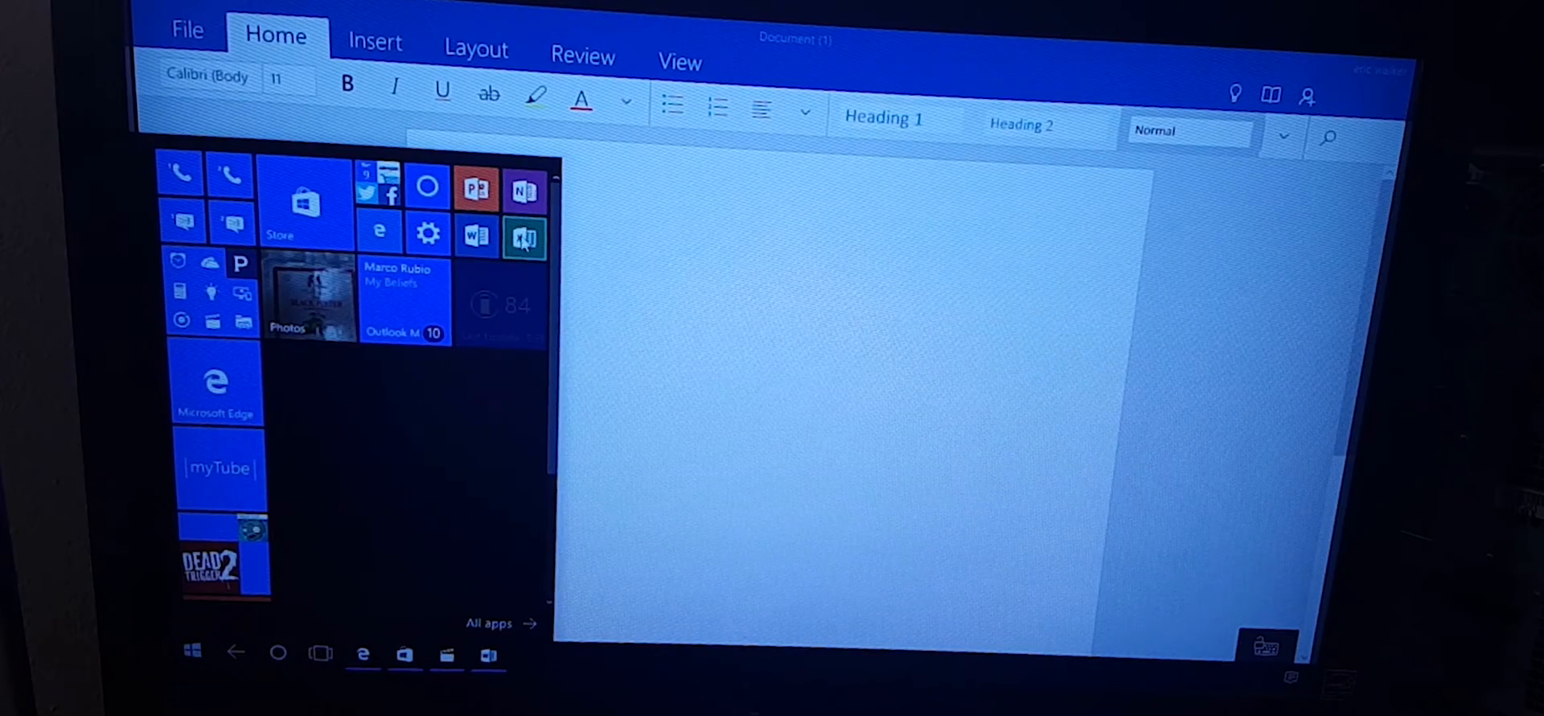
# Launch Excel Mobile, skip its intro tips and open the Welcome to Excel workbook
pyautogui.click(521, 238)
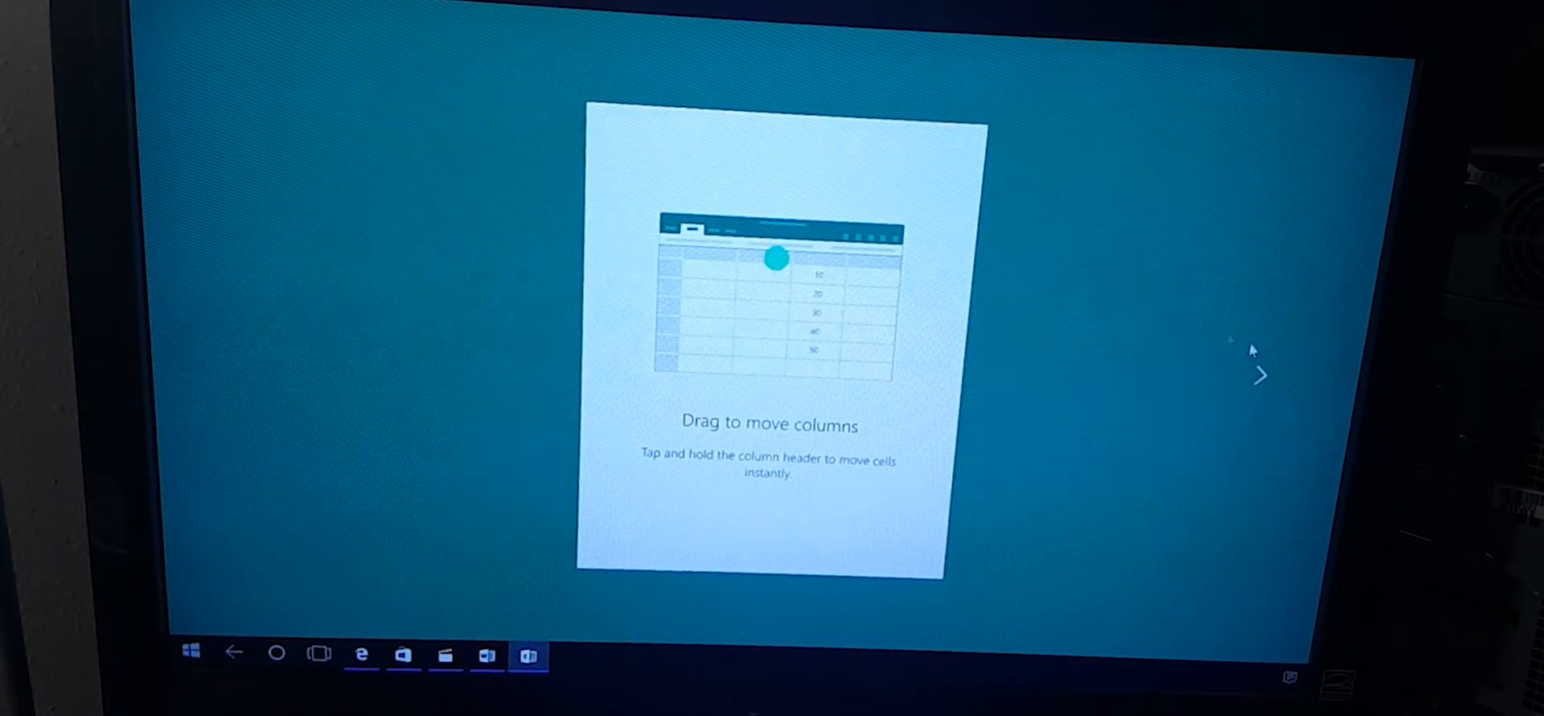
pyautogui.click(1261, 374)
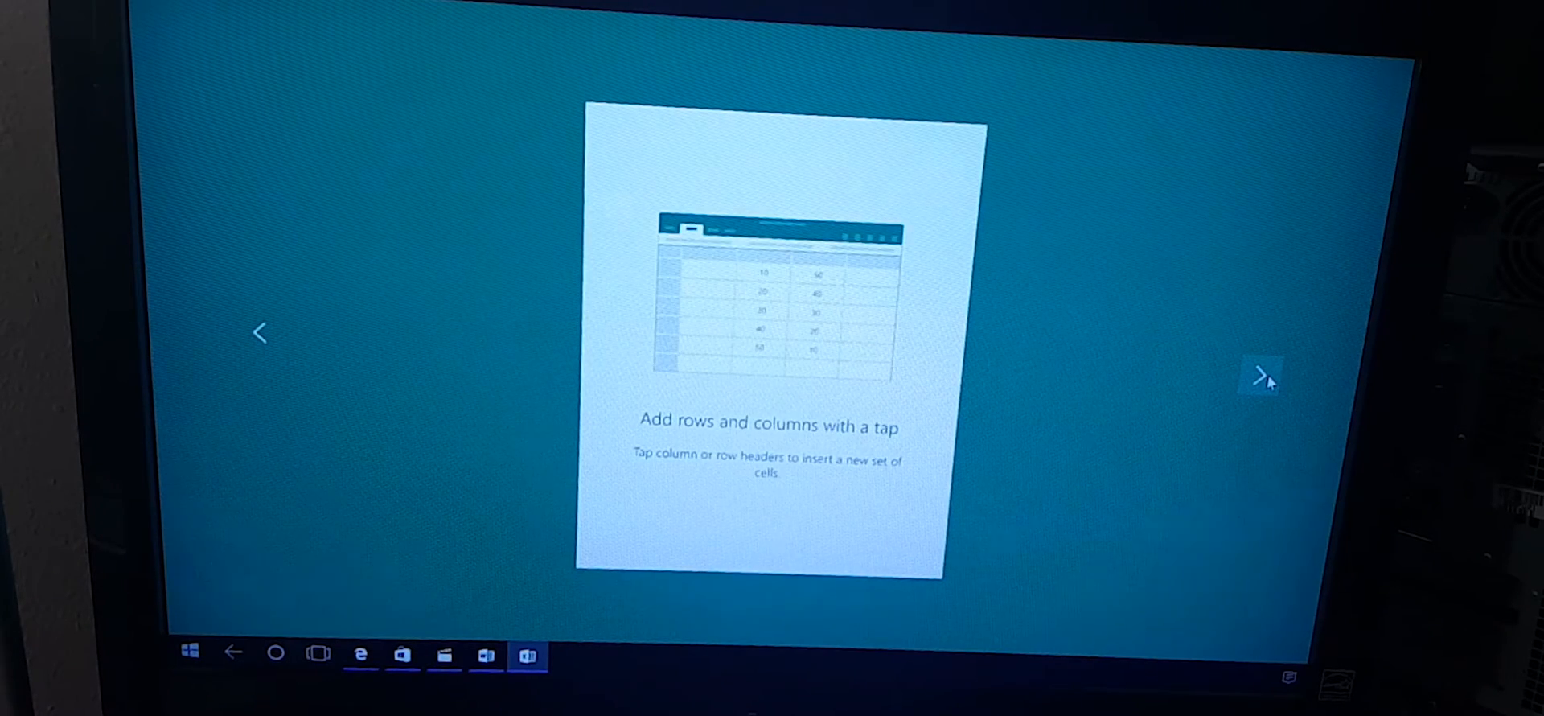
pyautogui.click(1258, 376)
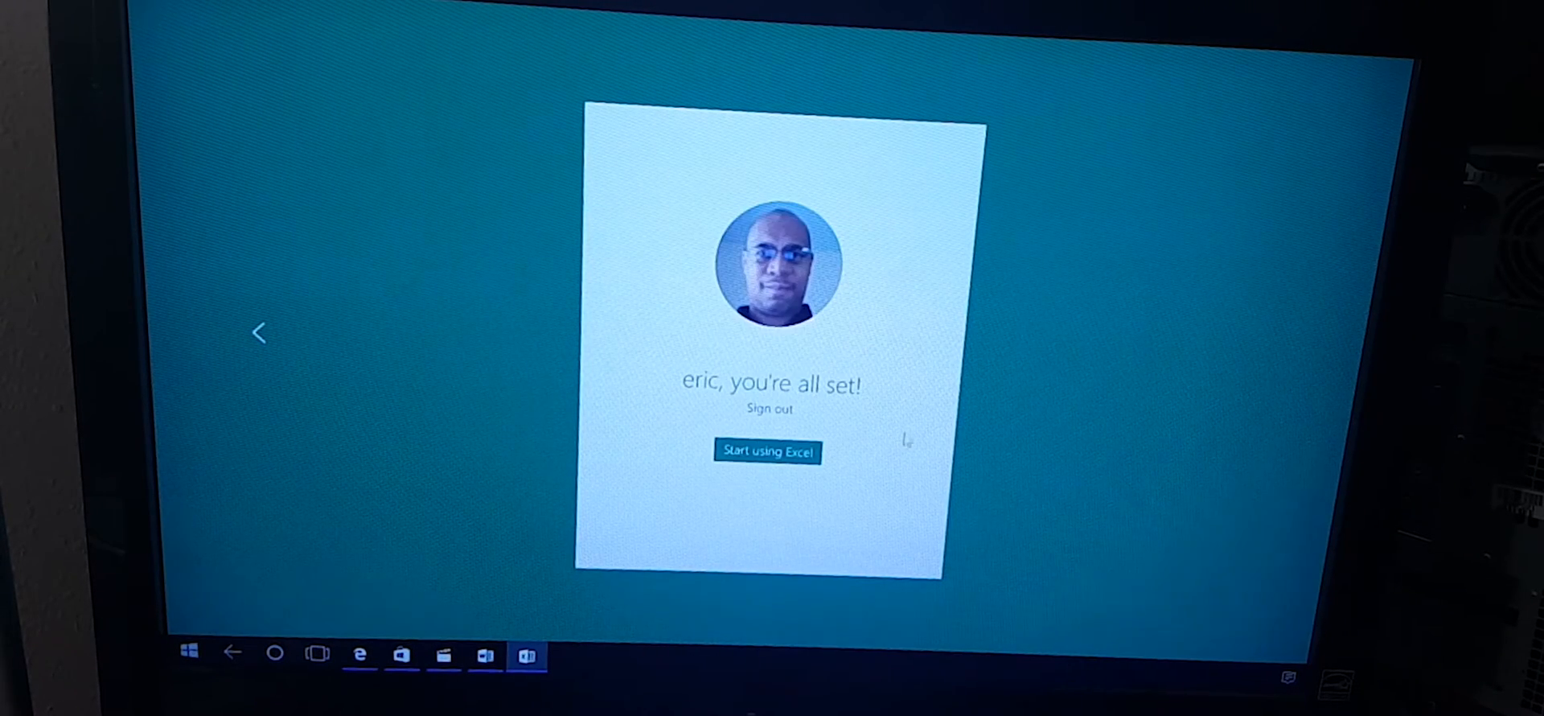
pyautogui.click(767, 450)
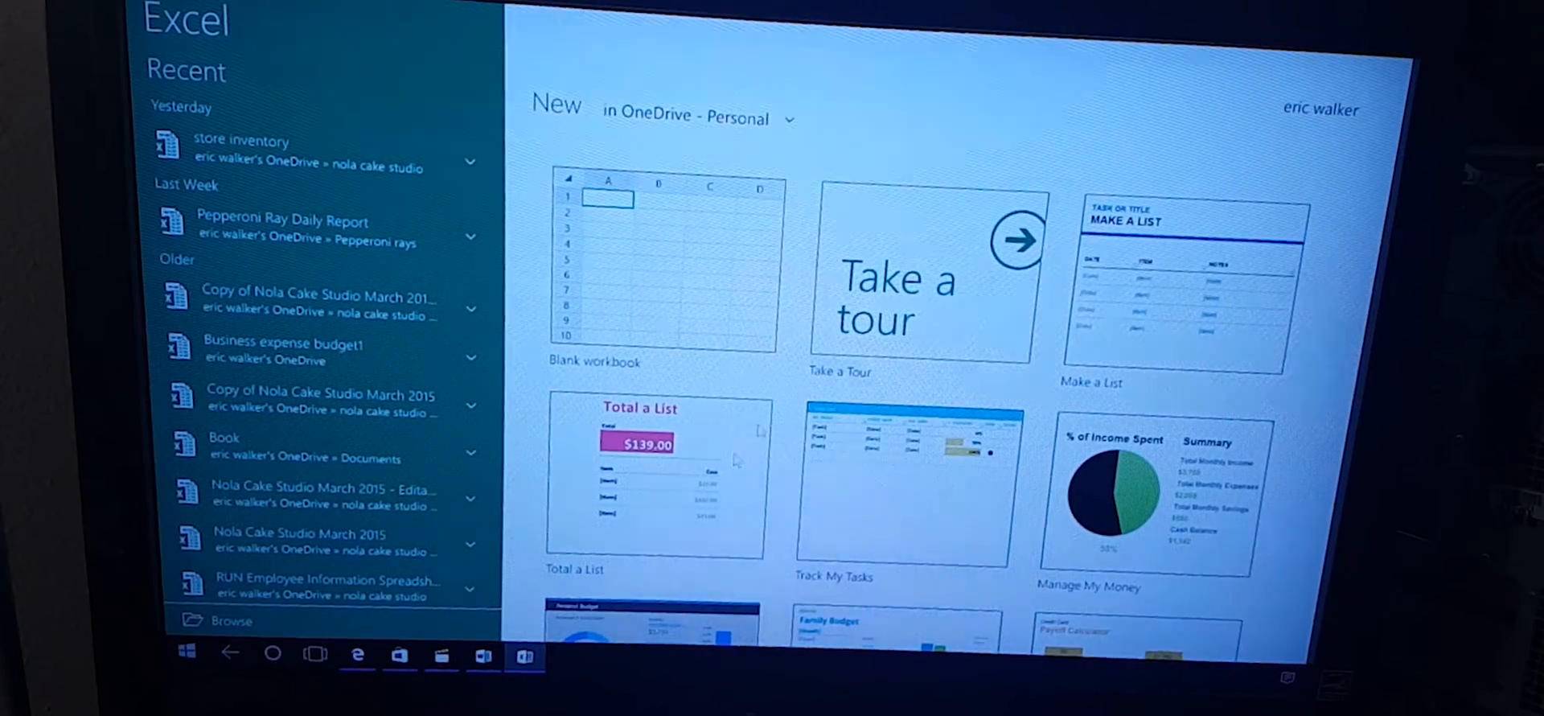
pyautogui.click(660, 265)
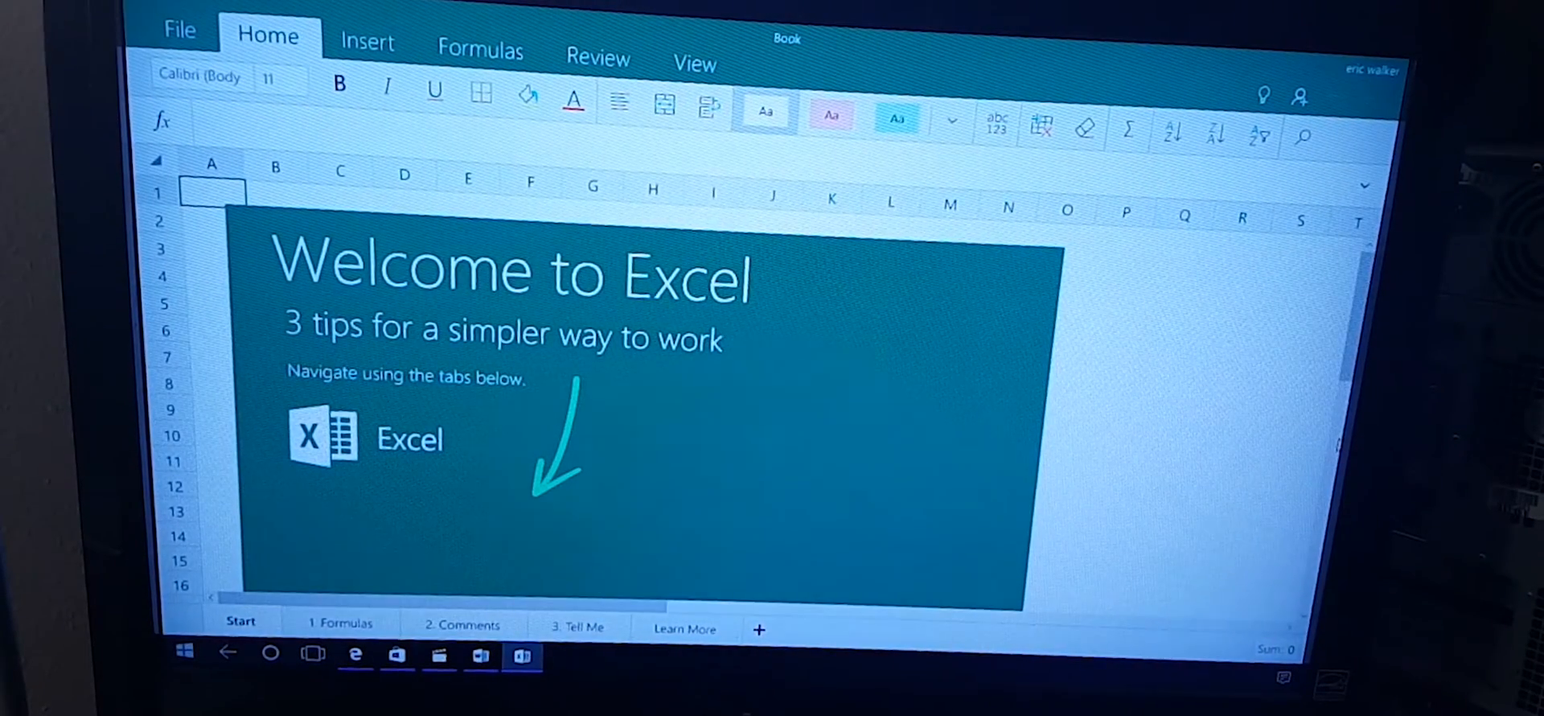
pyautogui.scroll(-3)
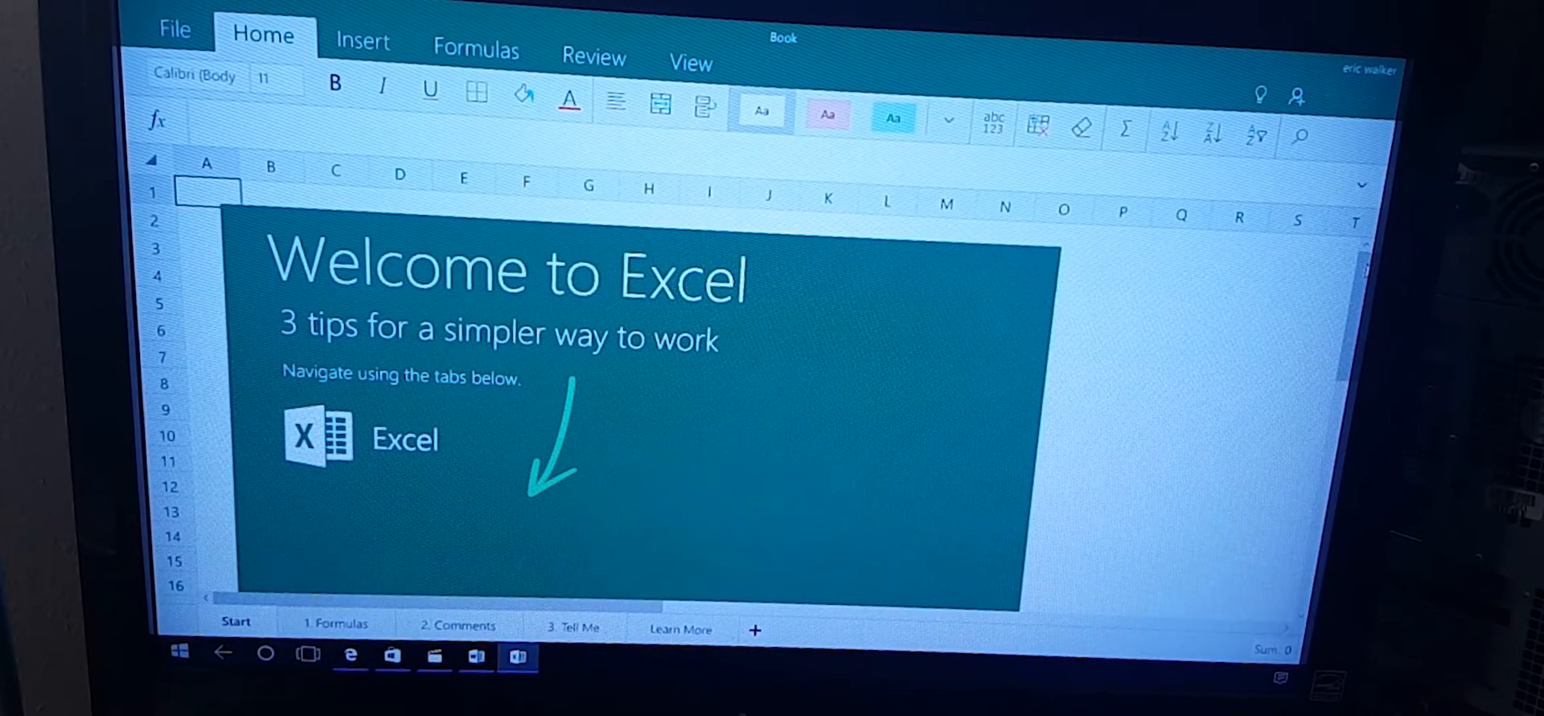
pyautogui.moveTo(344, 521)
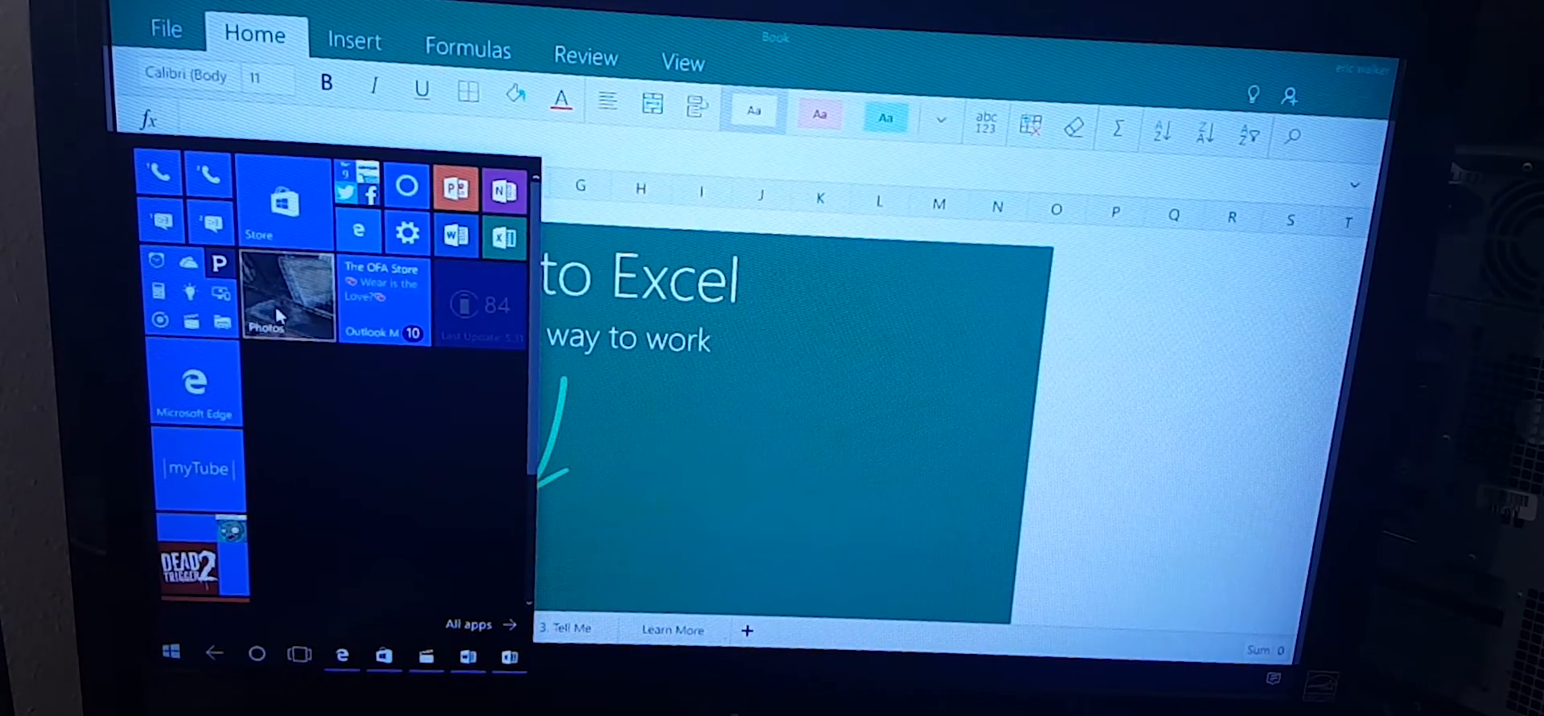
# Launch Photos and go back from the video to the February 2016 collection
pyautogui.click(286, 296)
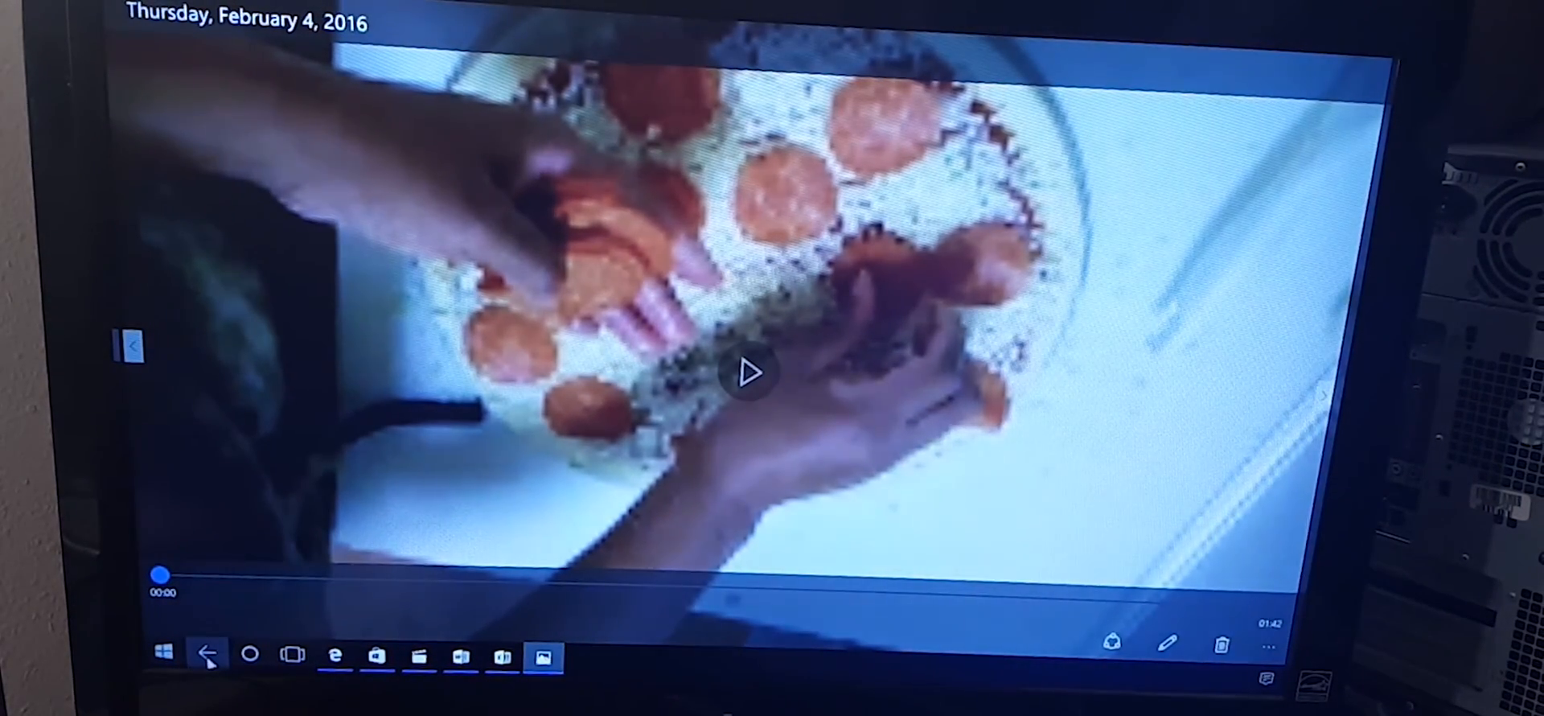
pyautogui.click(207, 653)
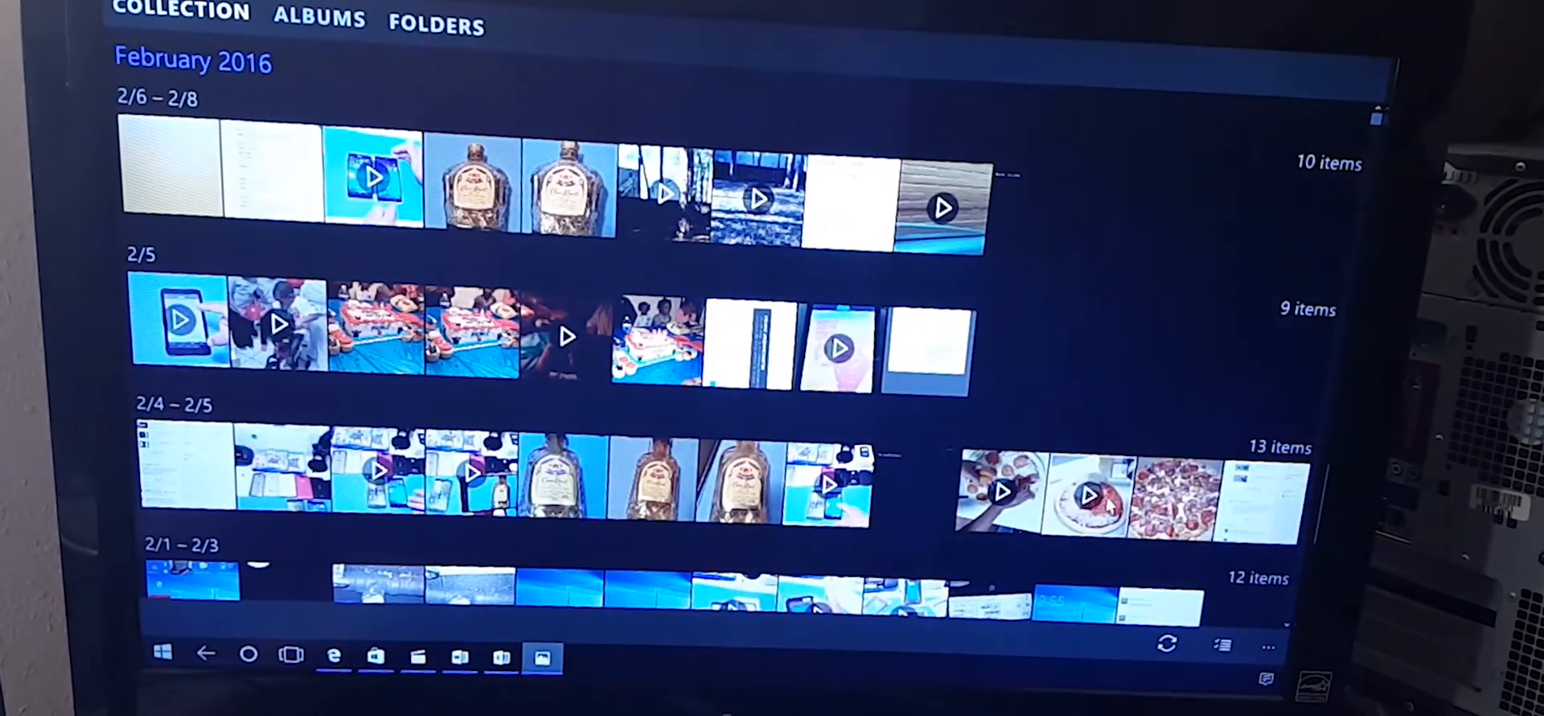